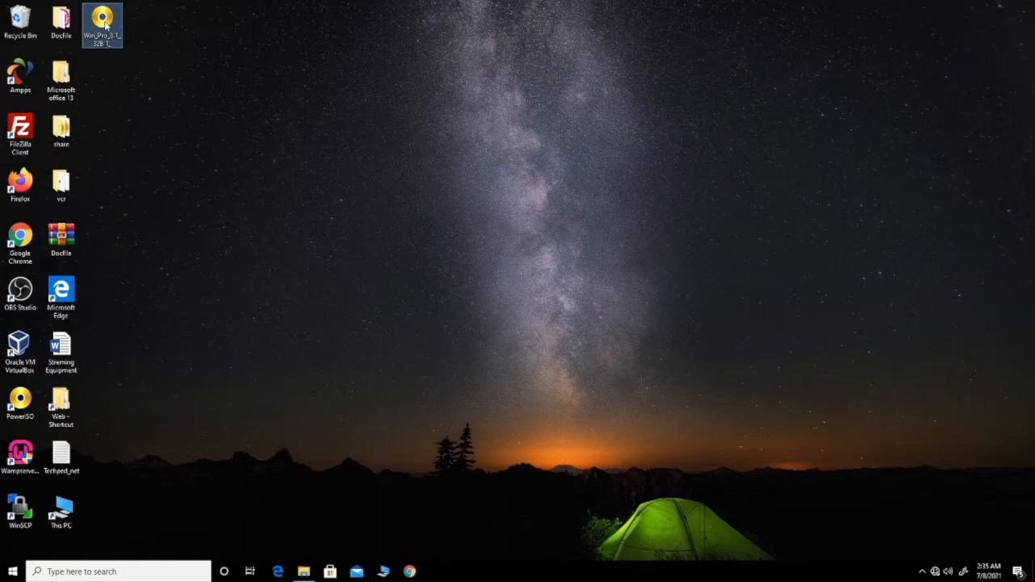
- Check the original Windows ISO file's properties from the desktop context menu
right_click(103, 24)
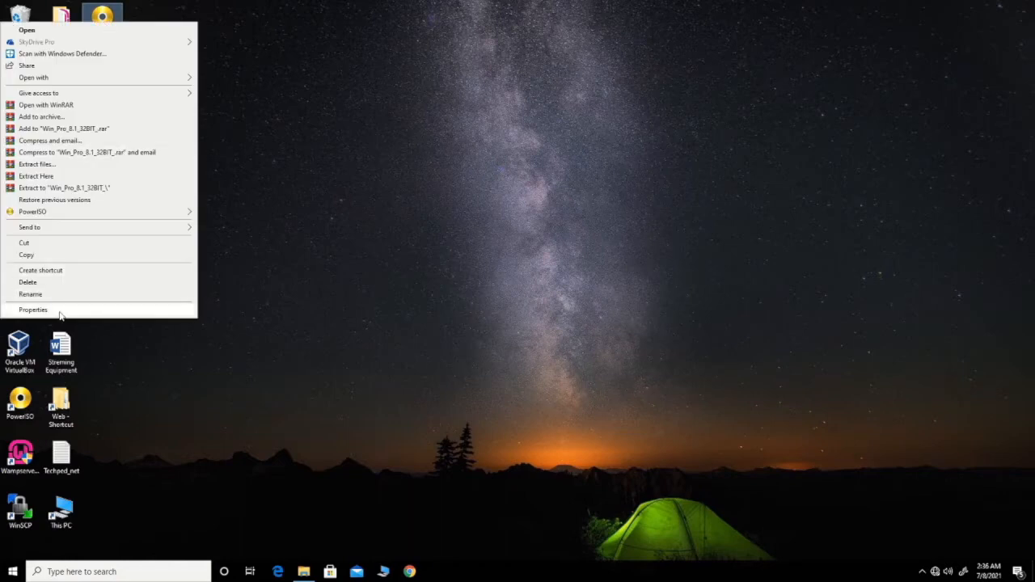
left_click(33, 311)
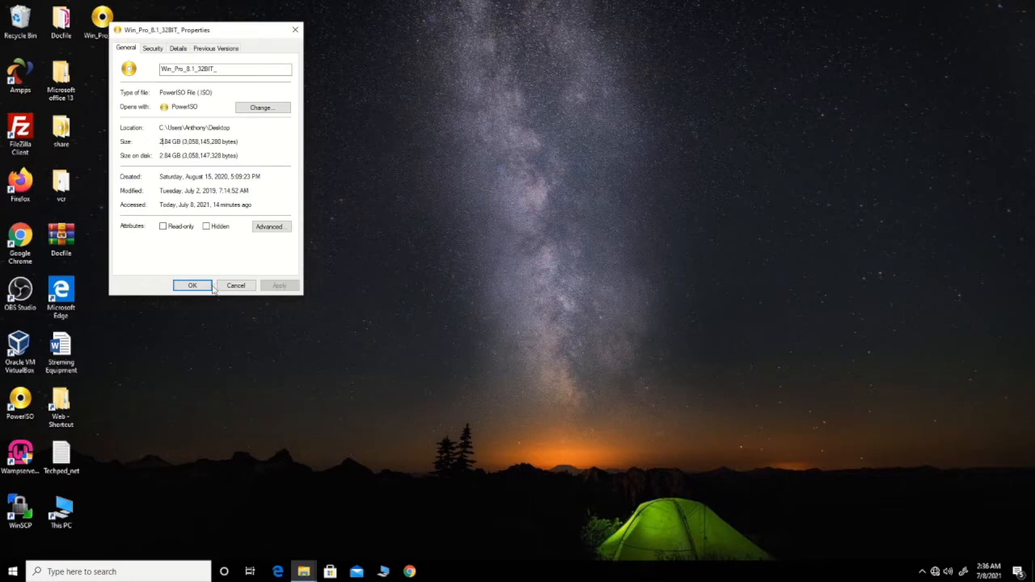
left_click(191, 284)
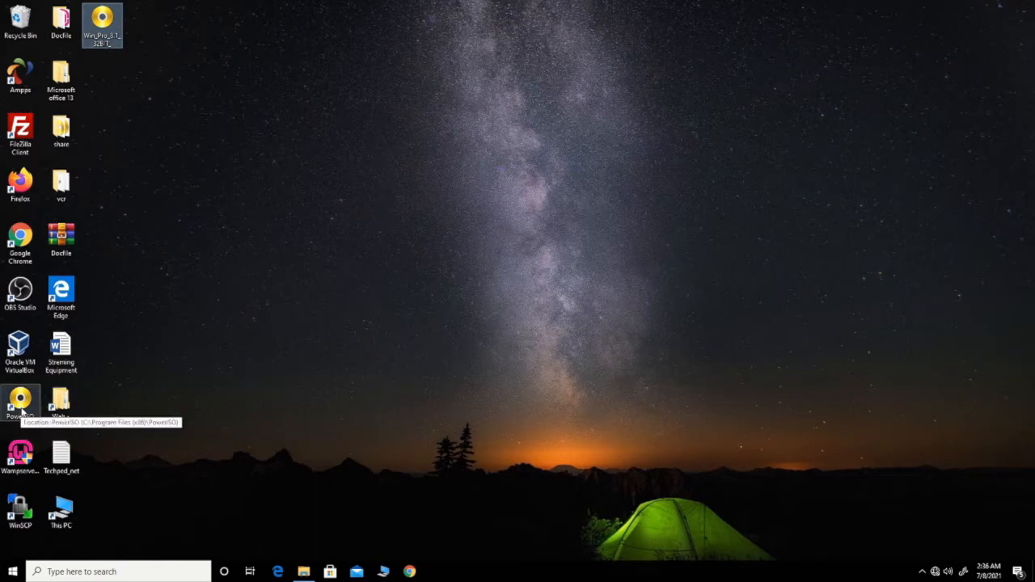
- Launch PowerISO, pick the desktop Windows ISO as the compression source, then cancel the setup
double_click(20, 402)
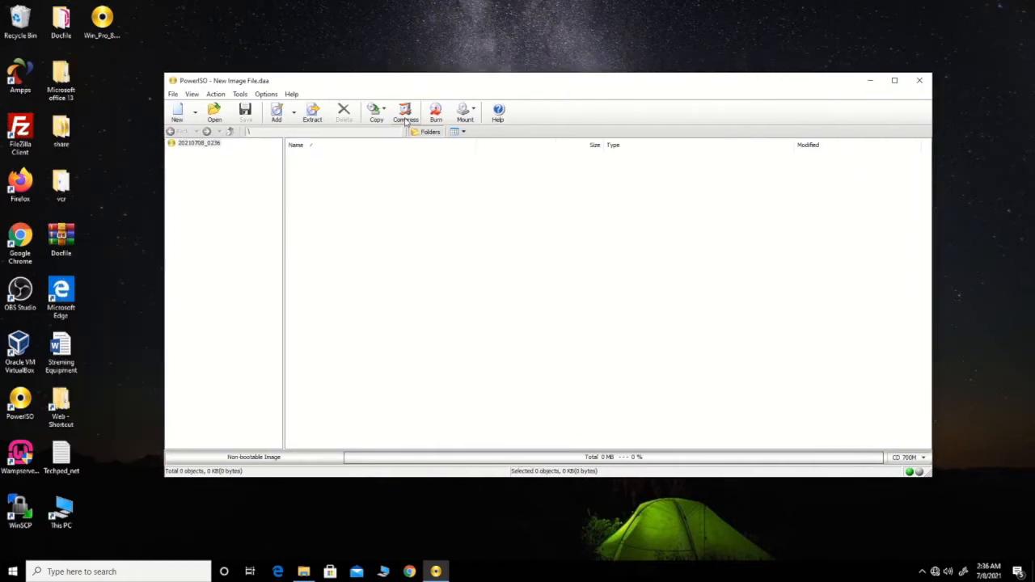
left_click(405, 114)
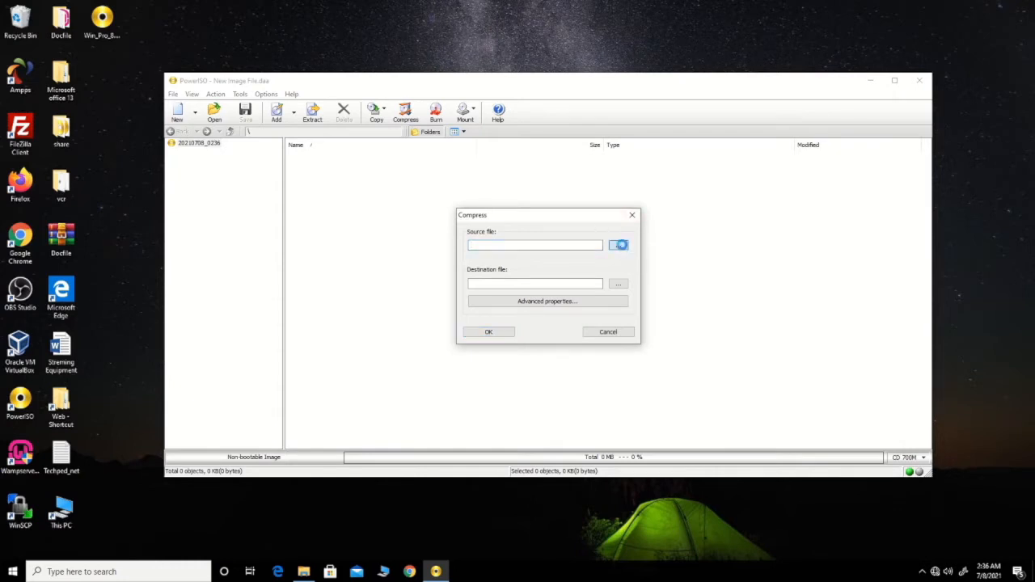
left_click(618, 245)
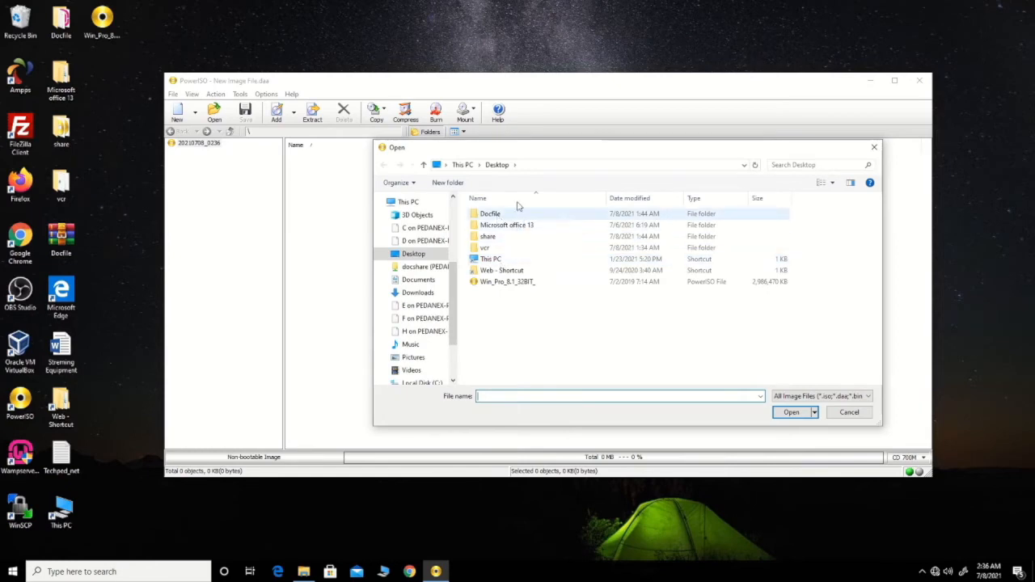
left_click(508, 281)
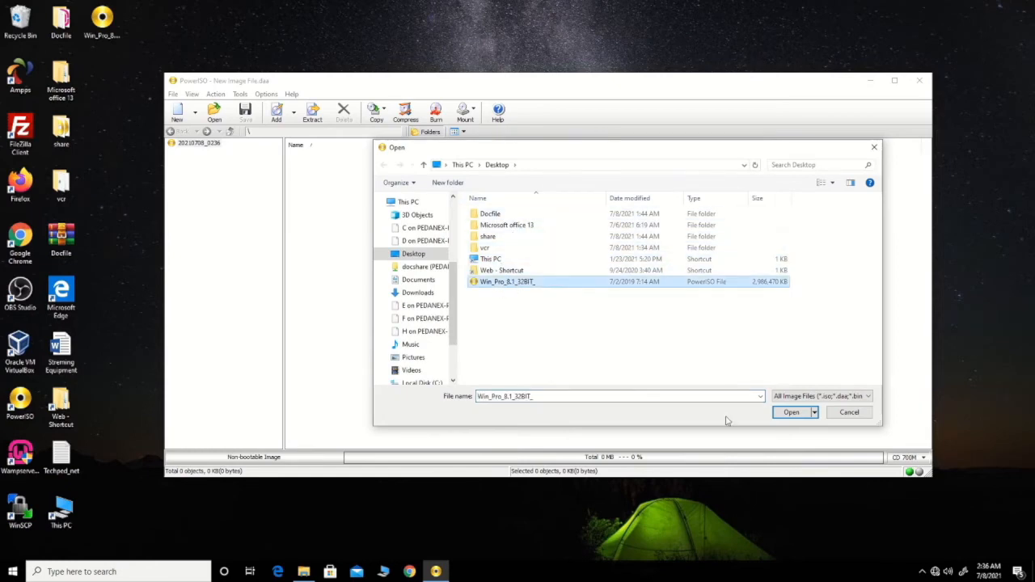
left_click(790, 413)
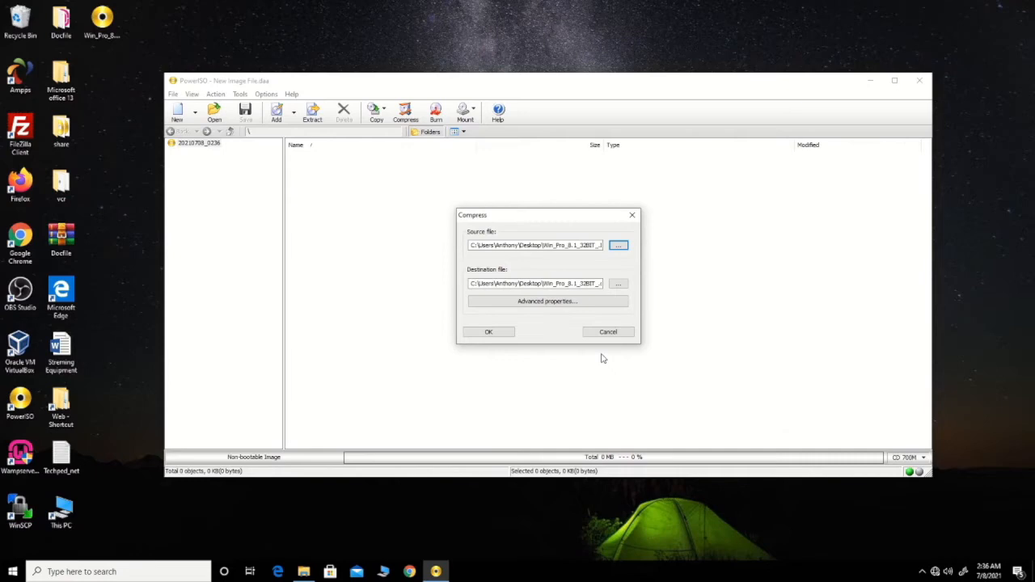
mouse_move(548, 324)
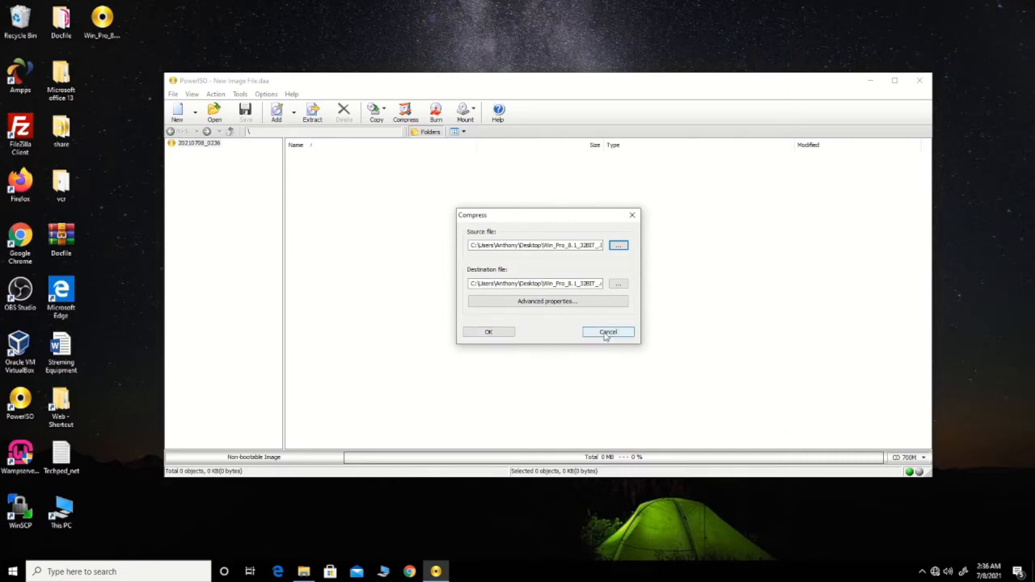
left_click(609, 332)
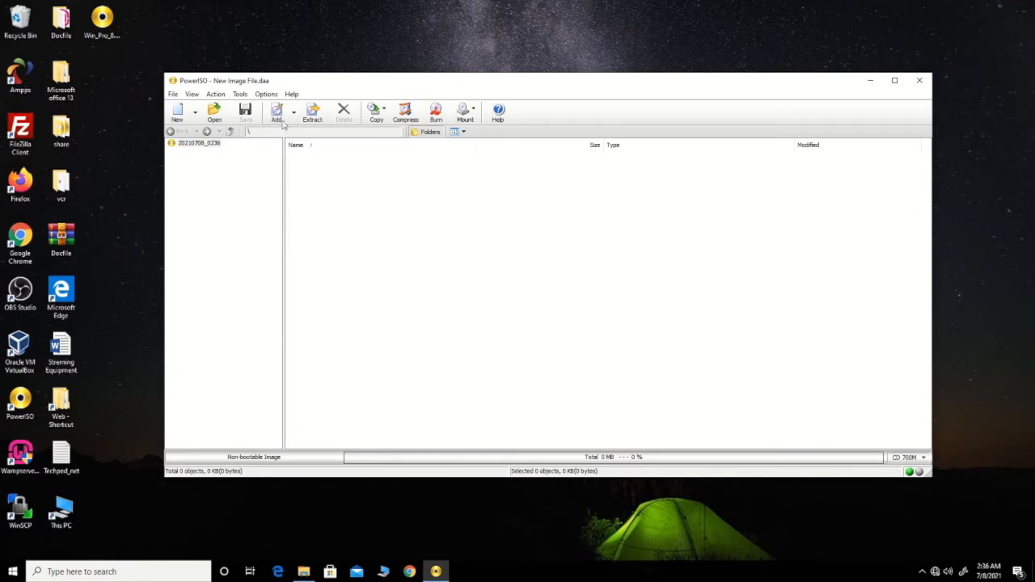
- Compress the Windows 8.1 ISO via Tools > Compress into a renamed image on the desktop
left_click(240, 94)
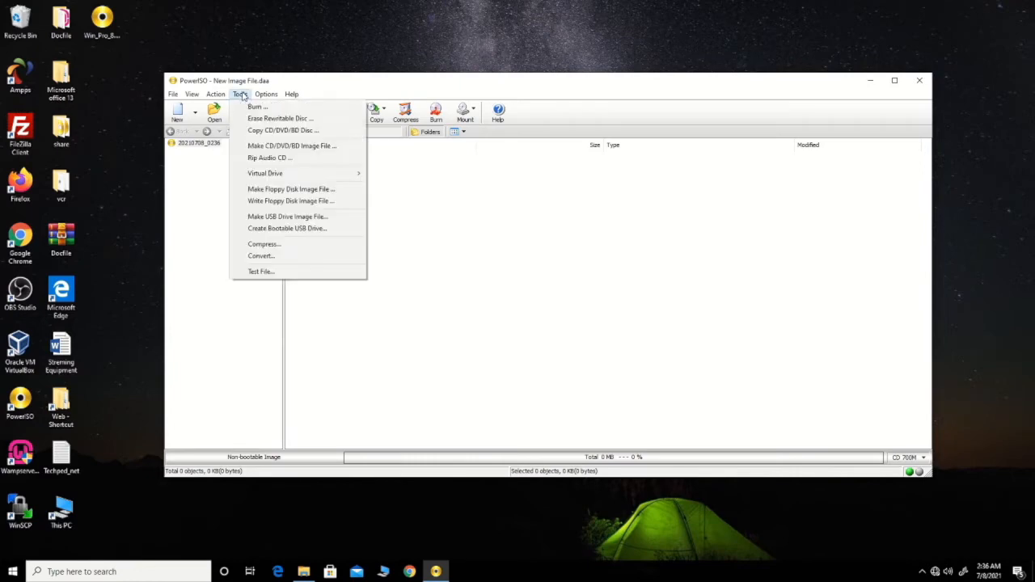
left_click(264, 244)
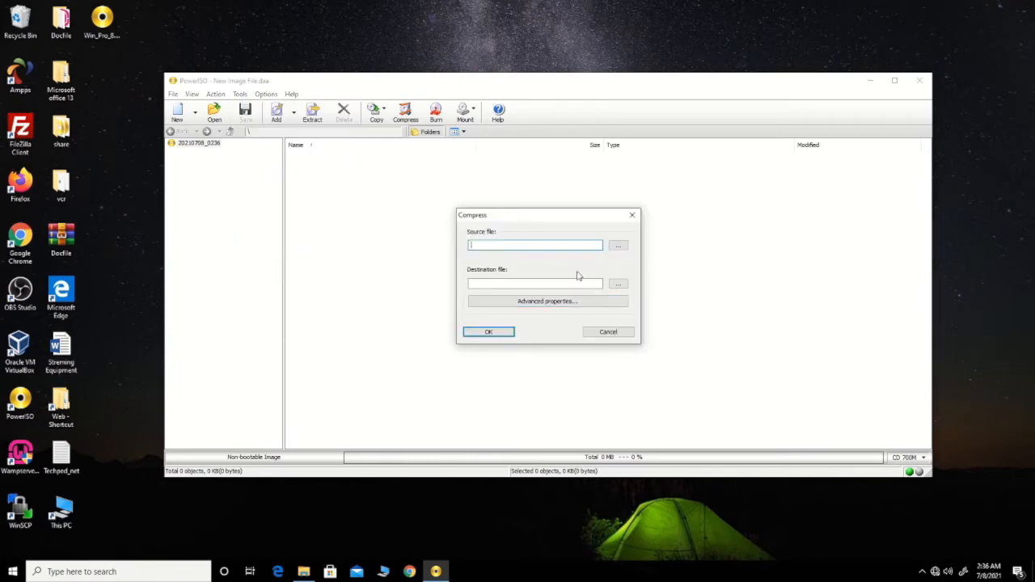
left_click(618, 246)
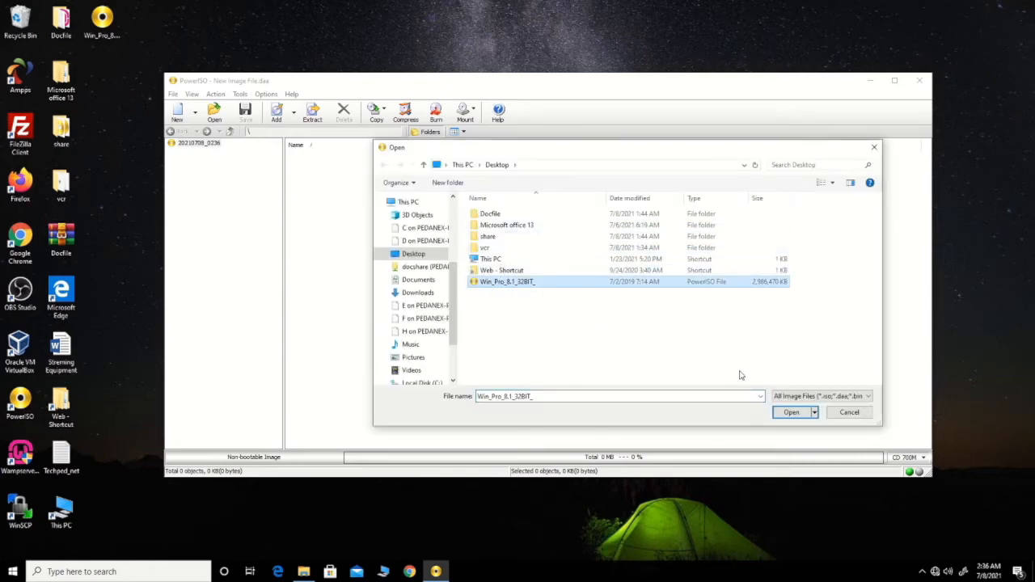
left_click(791, 412)
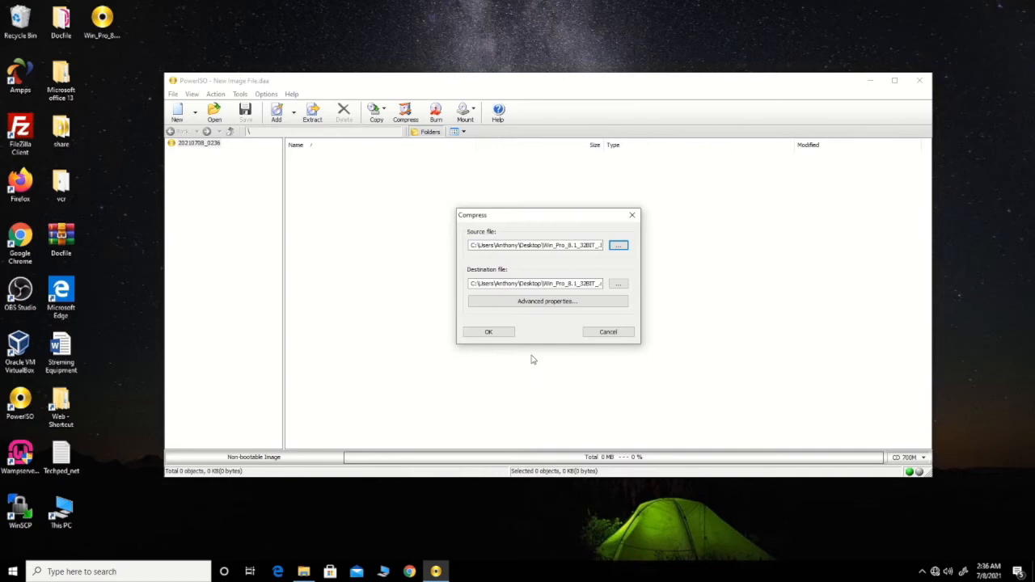
left_click(536, 283)
type("Doc")
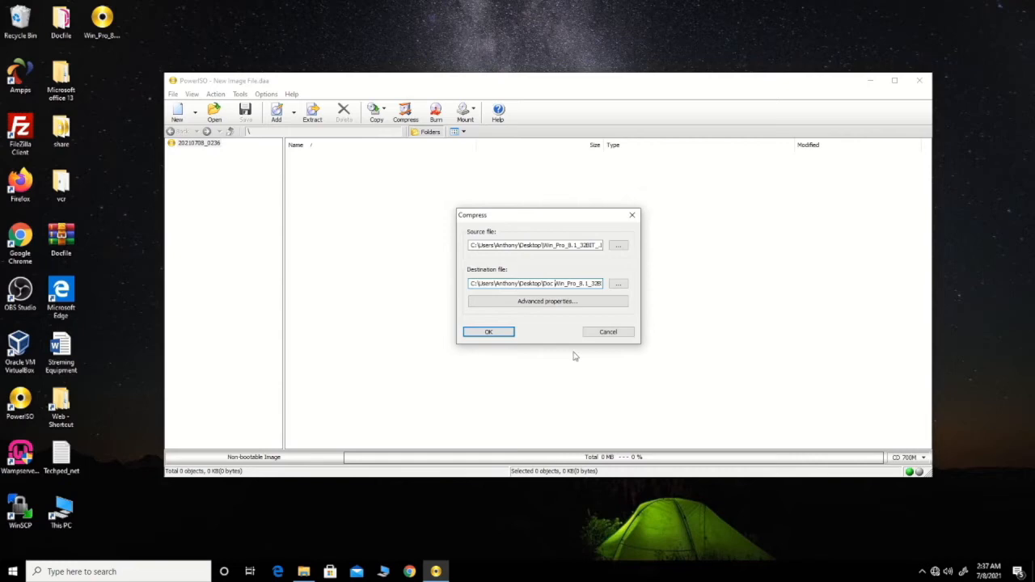
mouse_move(550, 360)
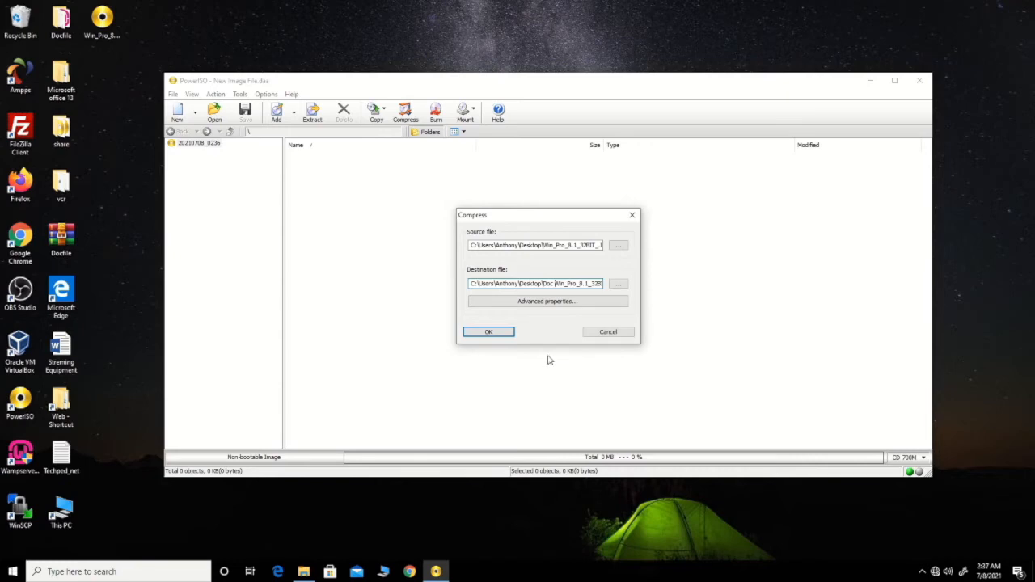
mouse_move(527, 335)
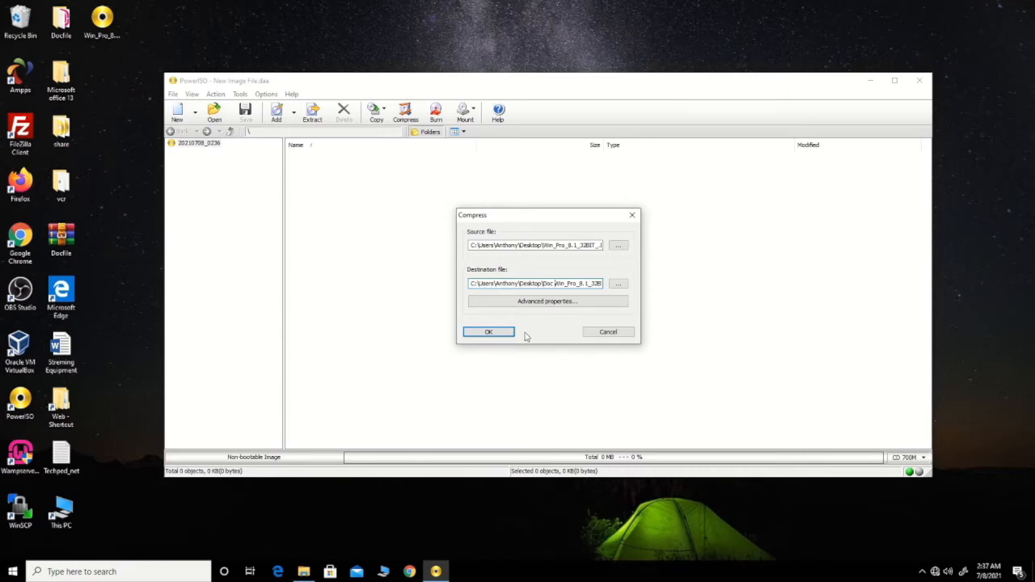
left_click(489, 332)
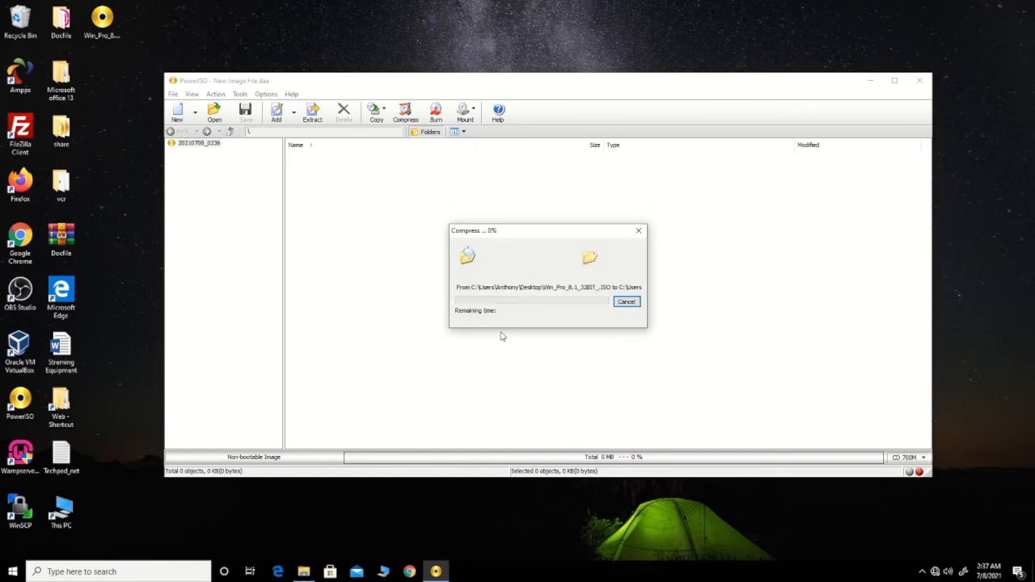
mouse_move(508, 380)
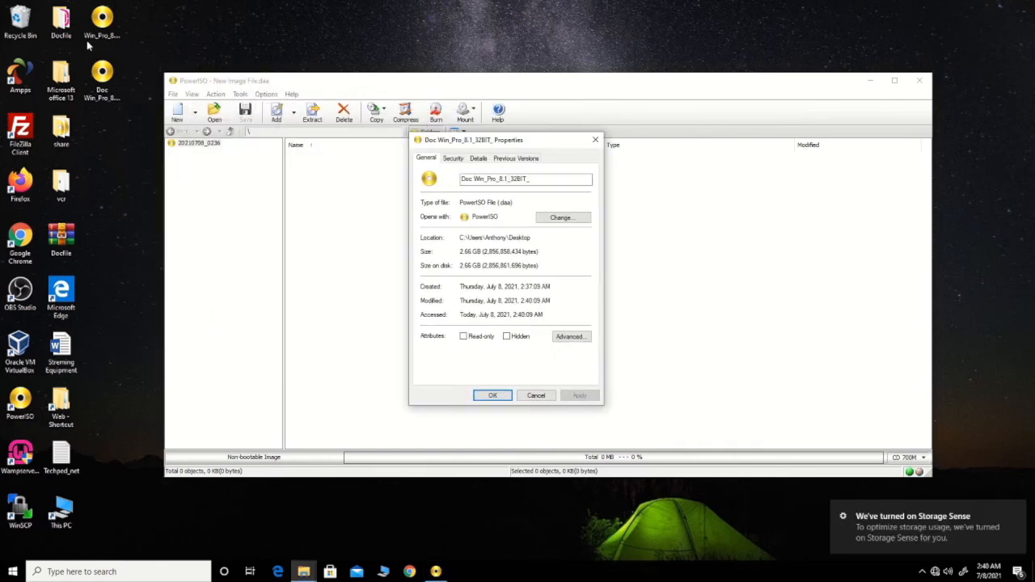
- Show the 3.84 GB ISO's properties beside the 2.66 GB DAA file's properties
right_click(100, 16)
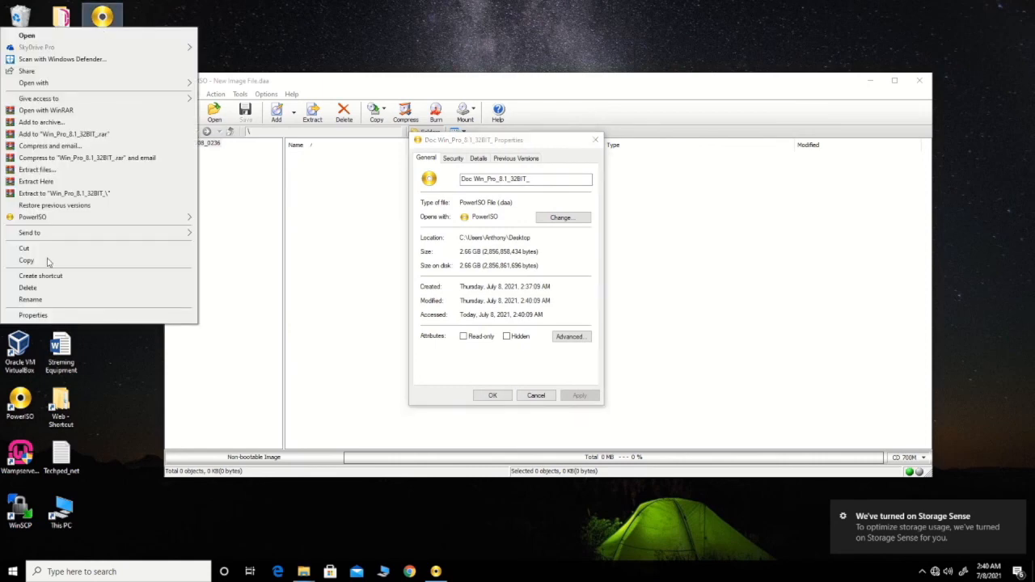
left_click(33, 314)
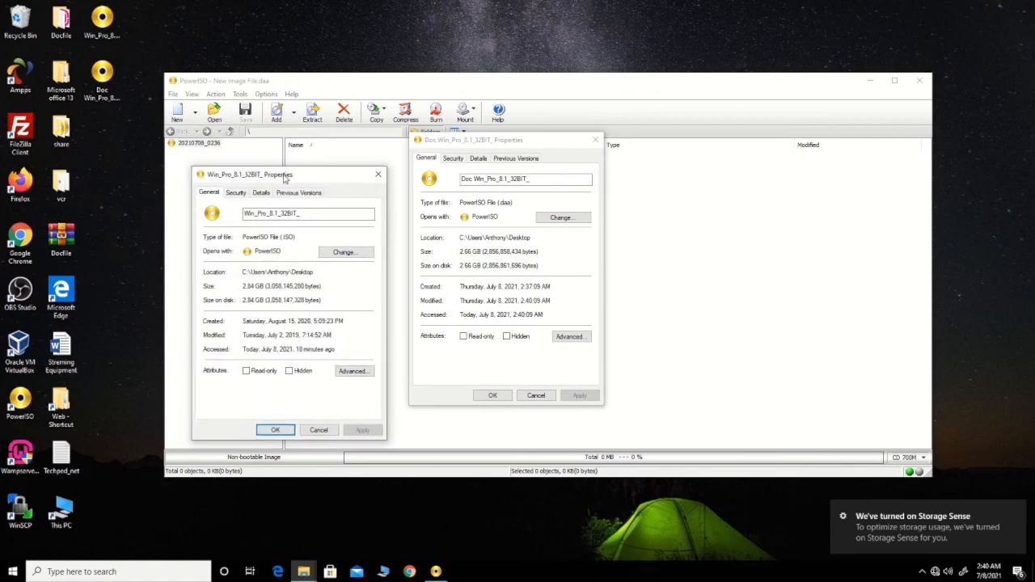
left_click_drag(251, 175, 239, 143)
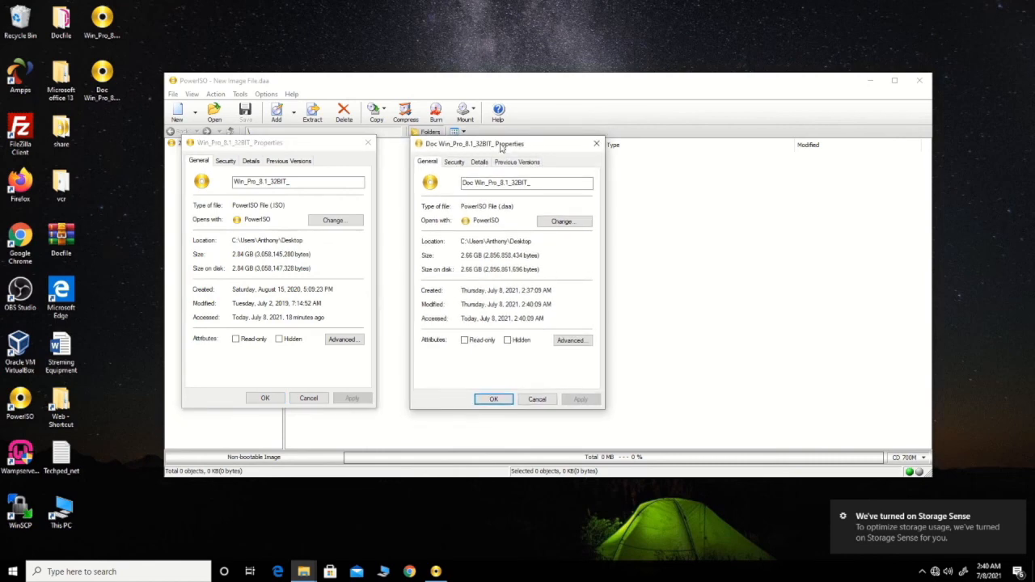
mouse_move(527, 149)
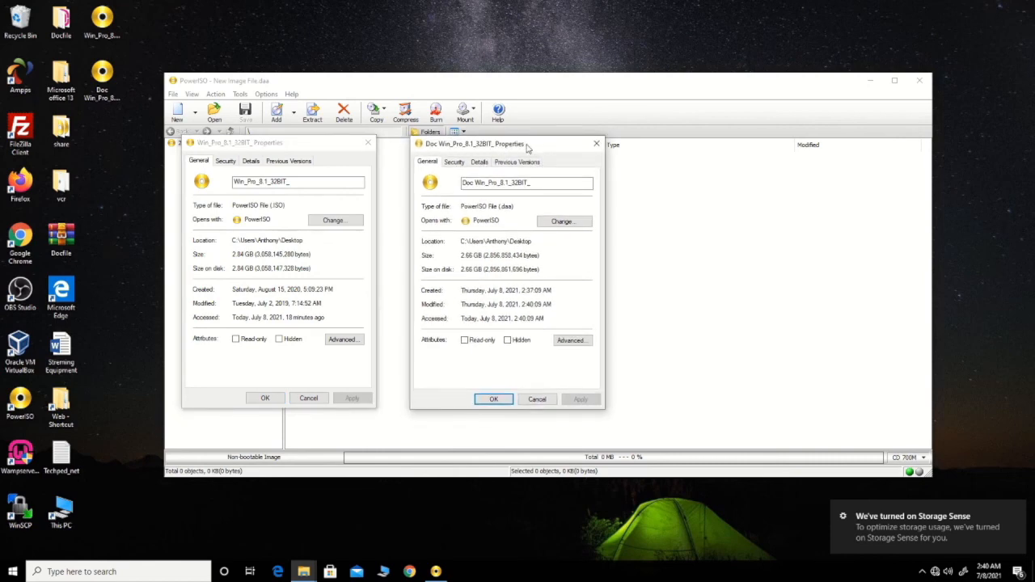